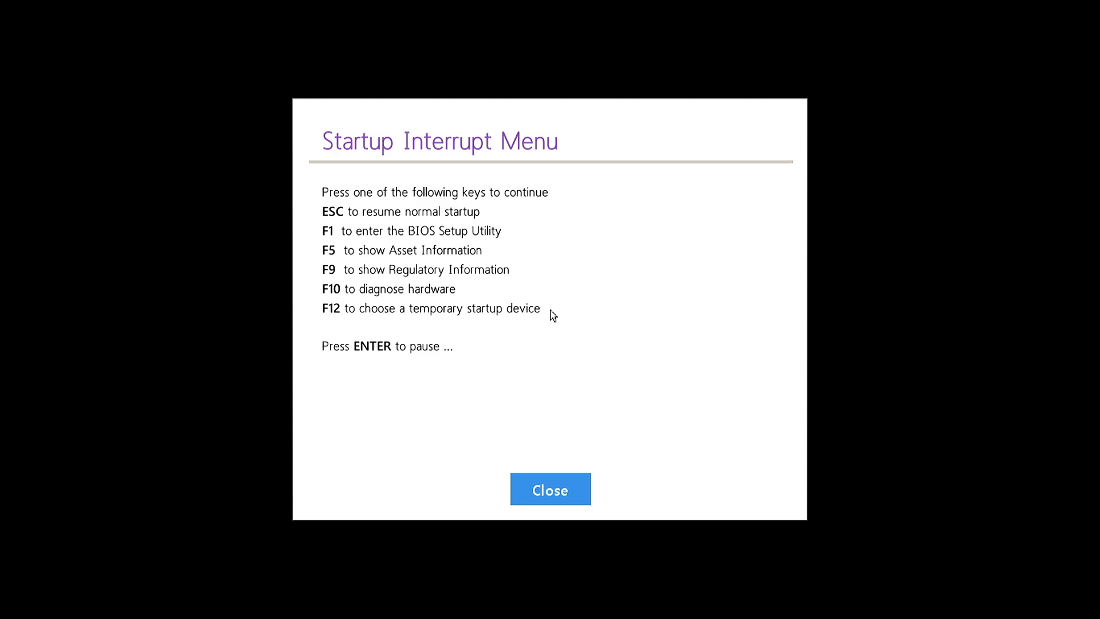
Enter ThinkPad Setup from the Startup Interrupt Menu with F1 and reach the Security settings
key("f1")
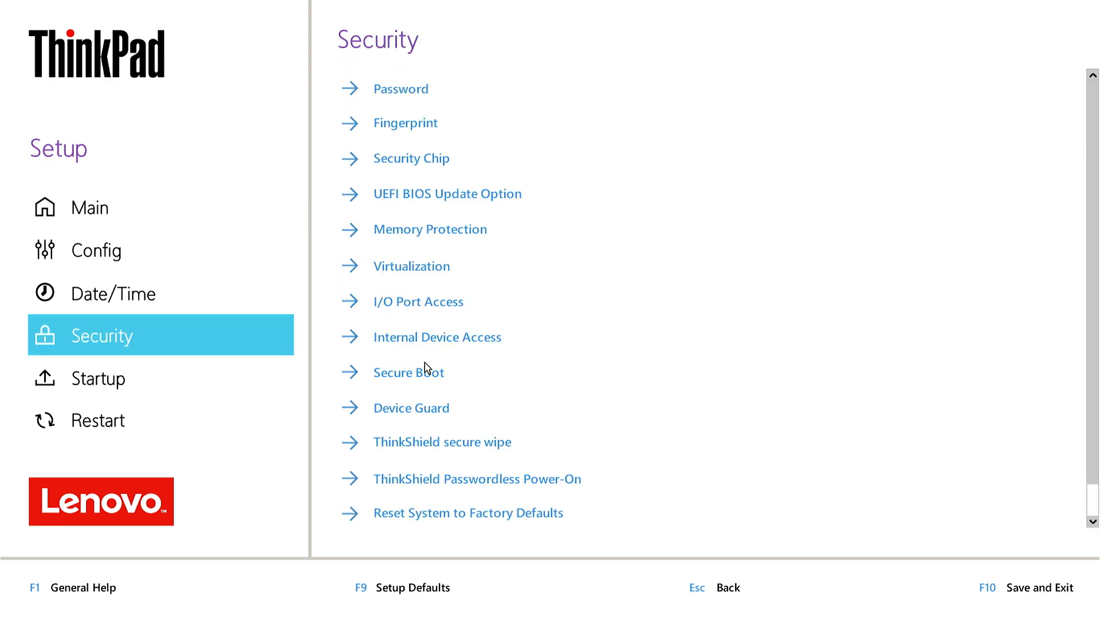
Switch the Secure Boot toggle to On and expand the 3rd Party UEFI CA item
left_click(410, 373)
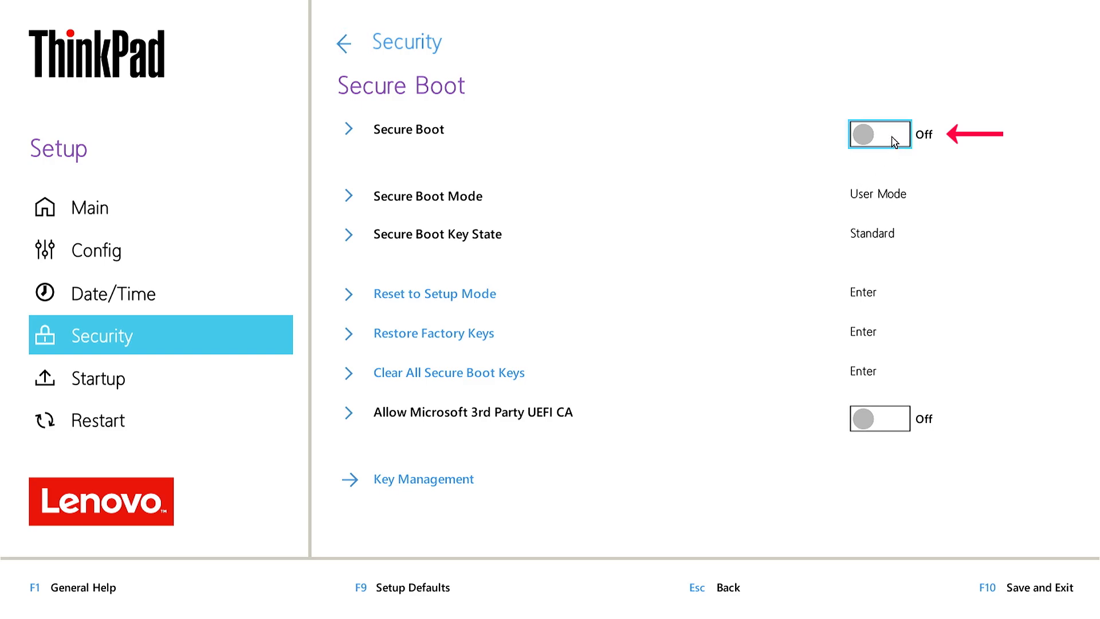
left_click(879, 134)
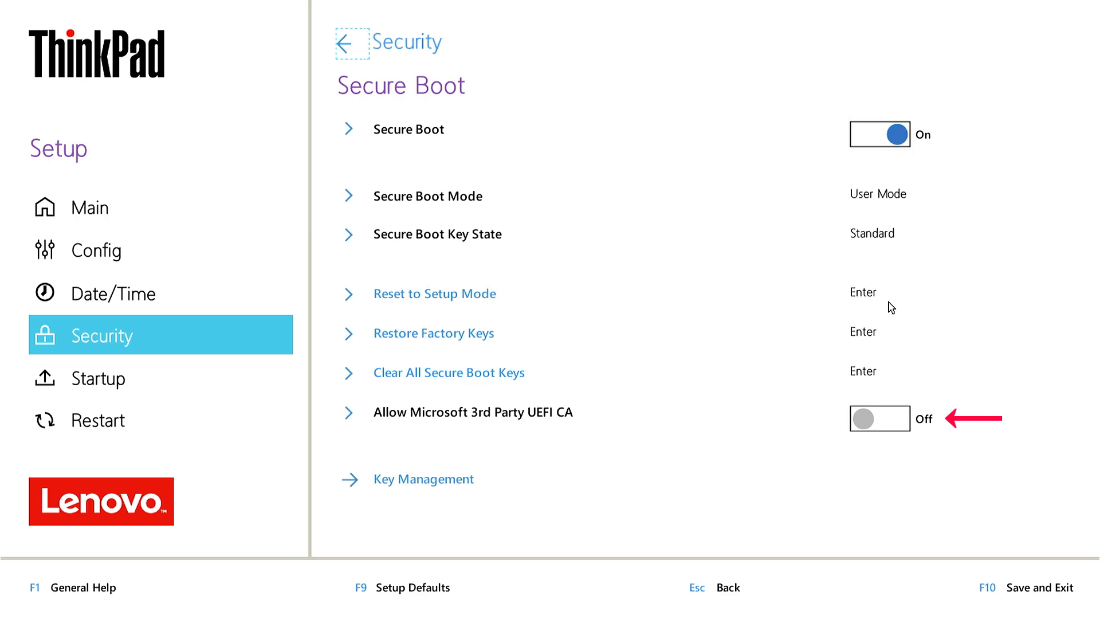
mouse_move(399, 424)
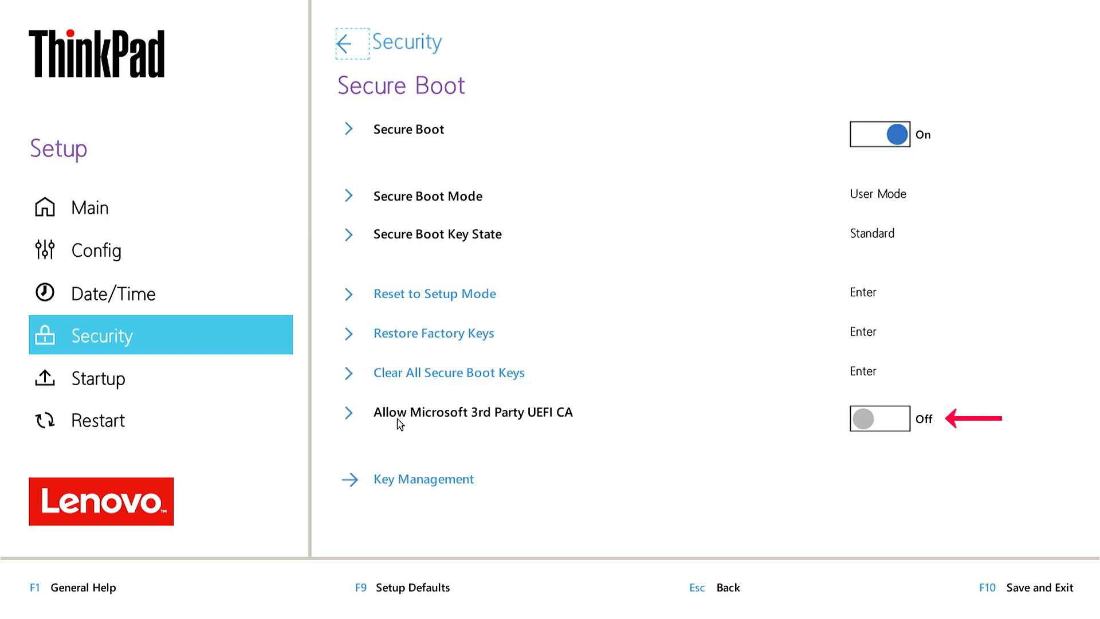
left_click(348, 412)
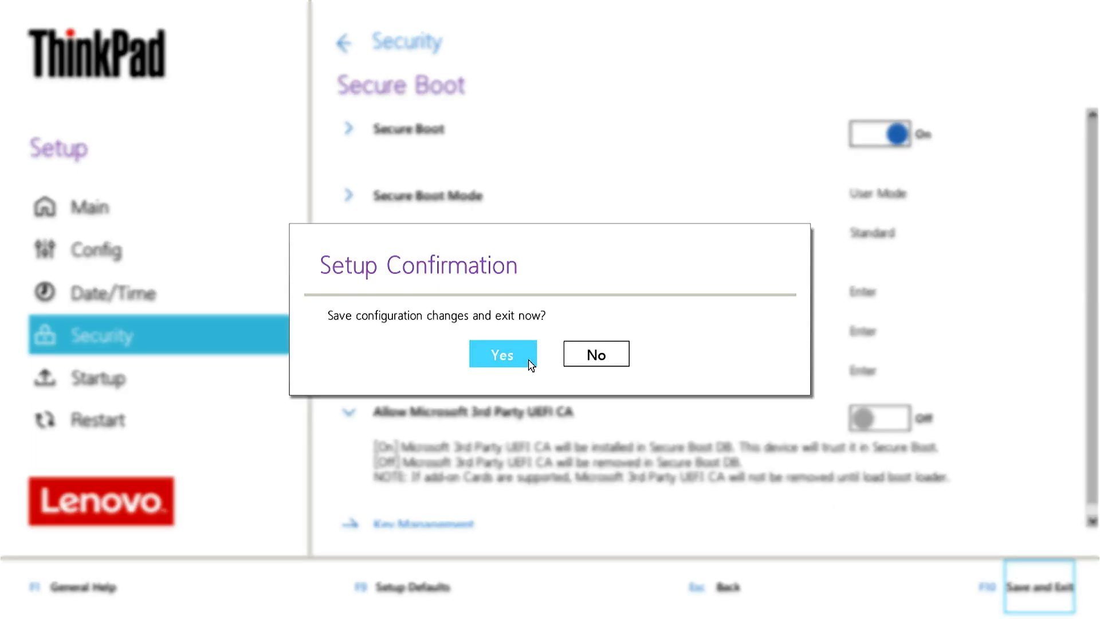
Confirm Yes in the Setup Confirmation dialog to save the changes and exit setup
left_click(502, 354)
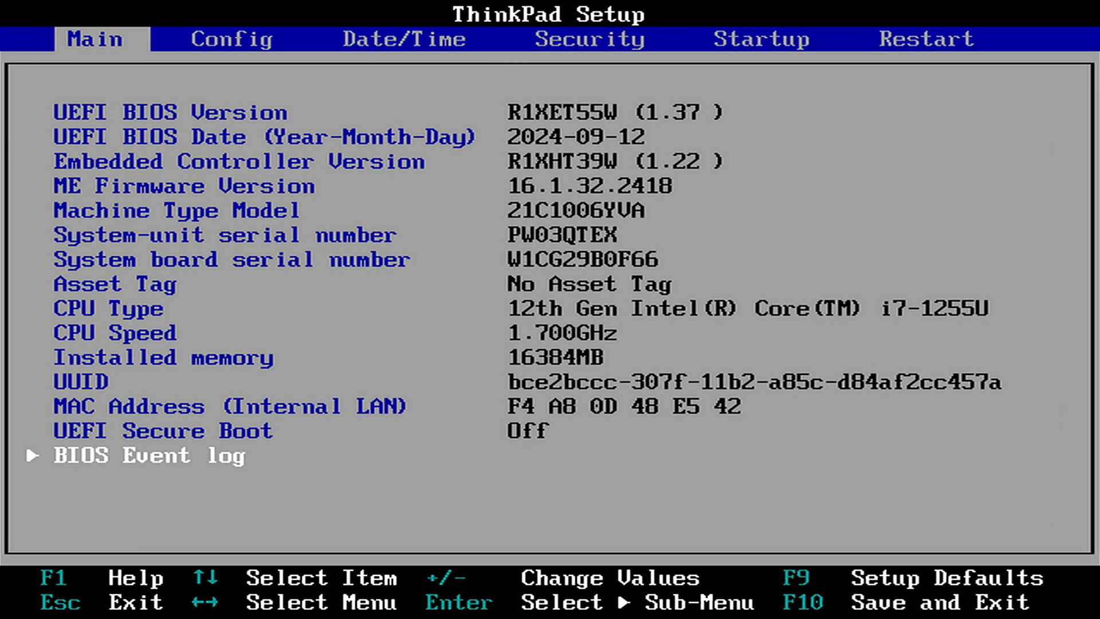
In the text-mode Security tab, set Secure Boot to Enabled and save and exit with F10
left_click(403, 39)
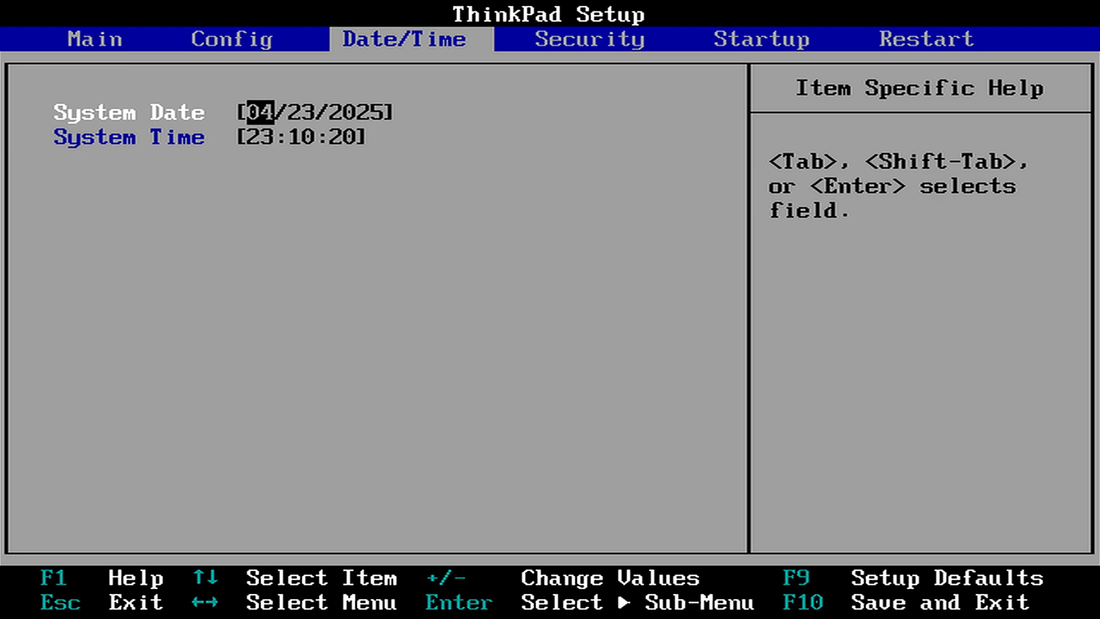
left_click(589, 39)
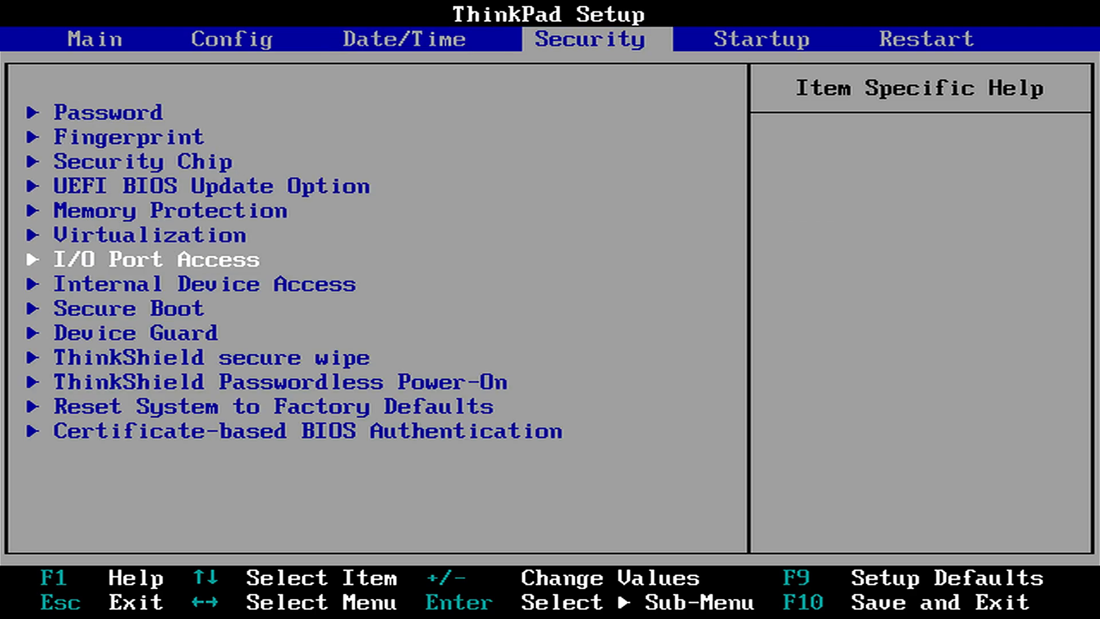
key("Down")
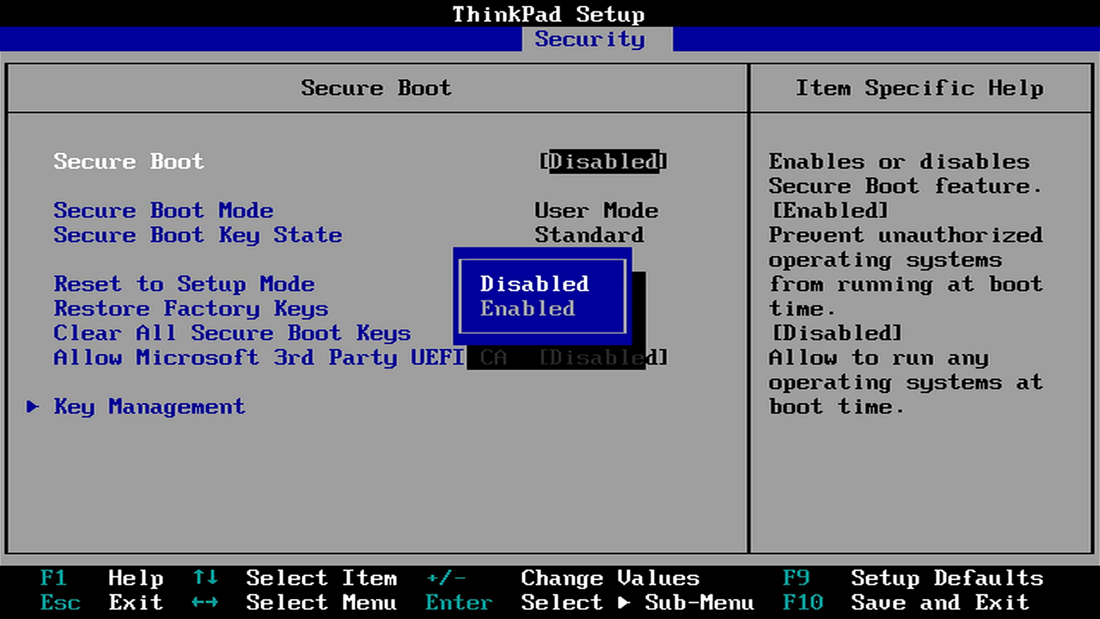
left_click(526, 308)
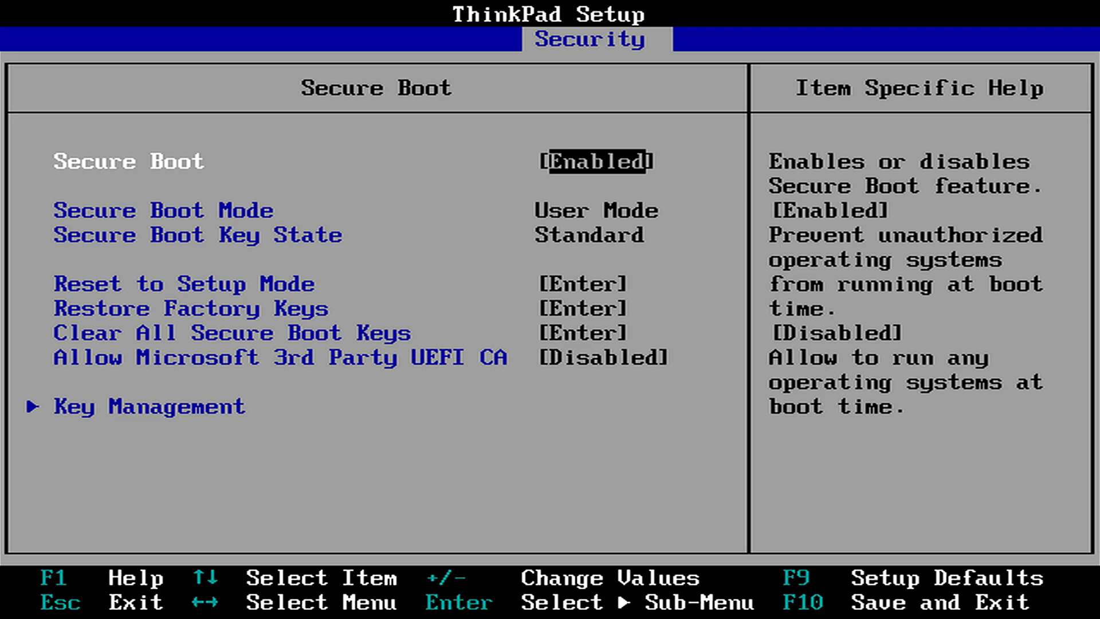
key("f10")
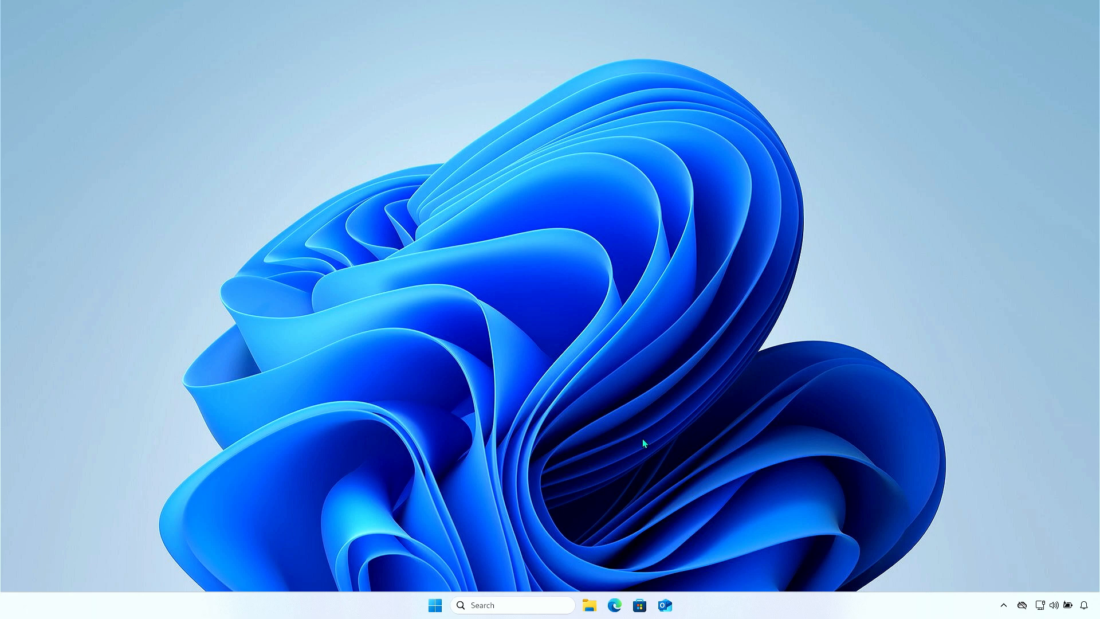
mouse_move(556, 592)
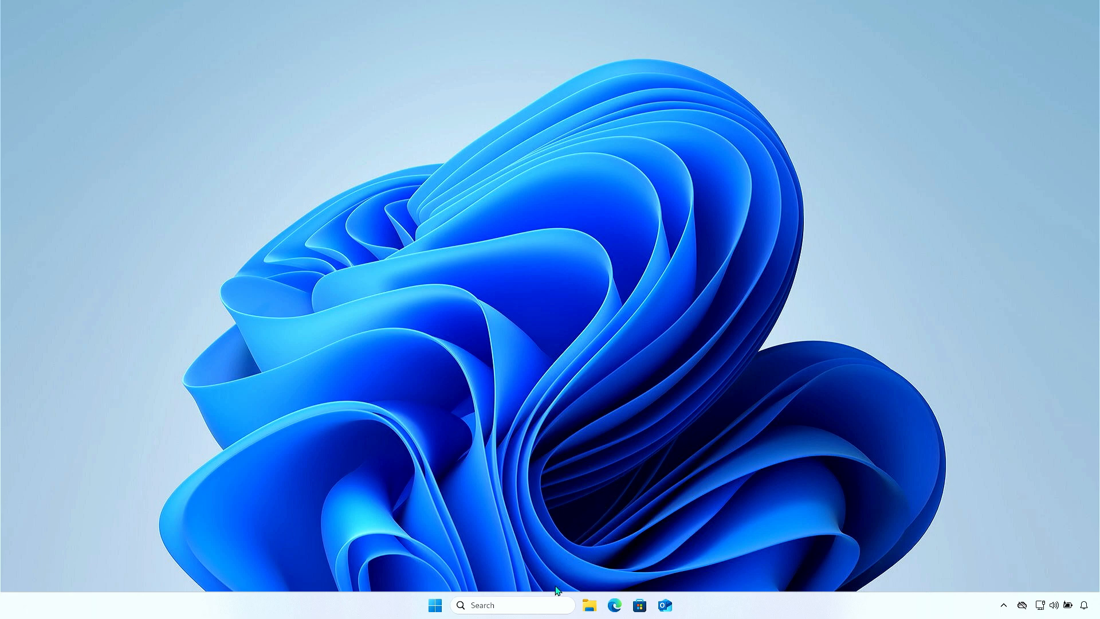
Launch System Information via an 'msi' search, confirm Secure Boot State is On, then minimize it
type("msi")
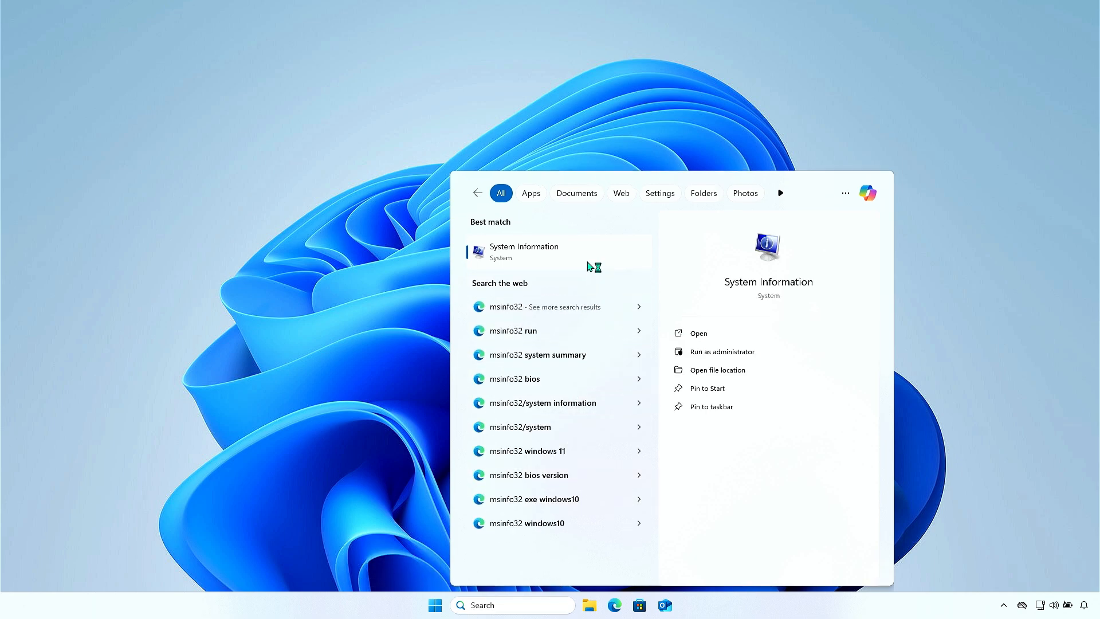
left_click(523, 251)
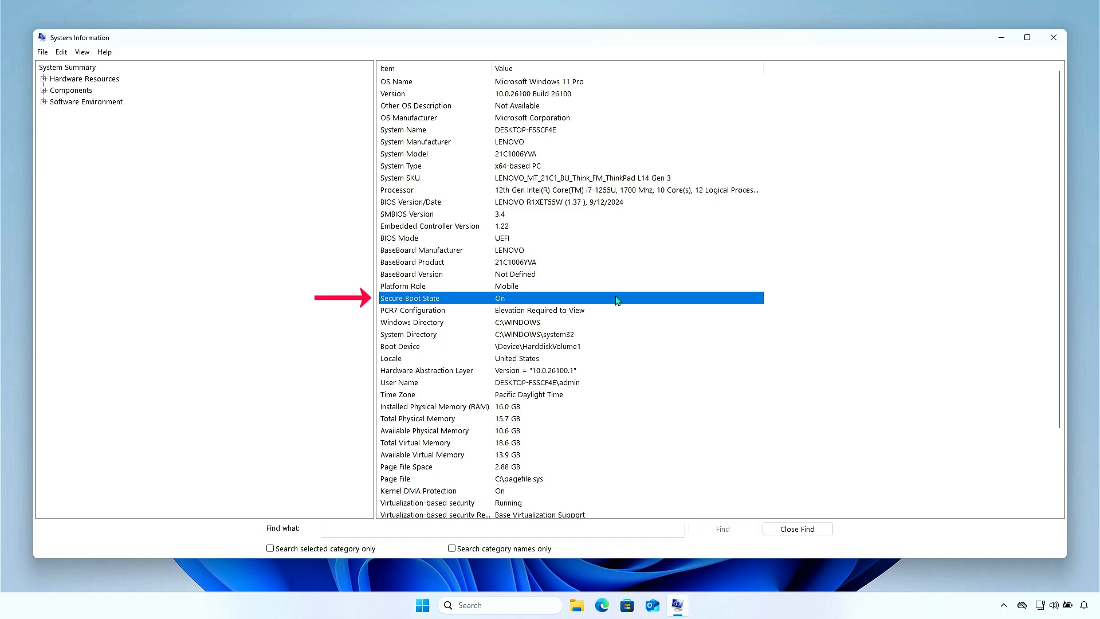
mouse_move(935, 99)
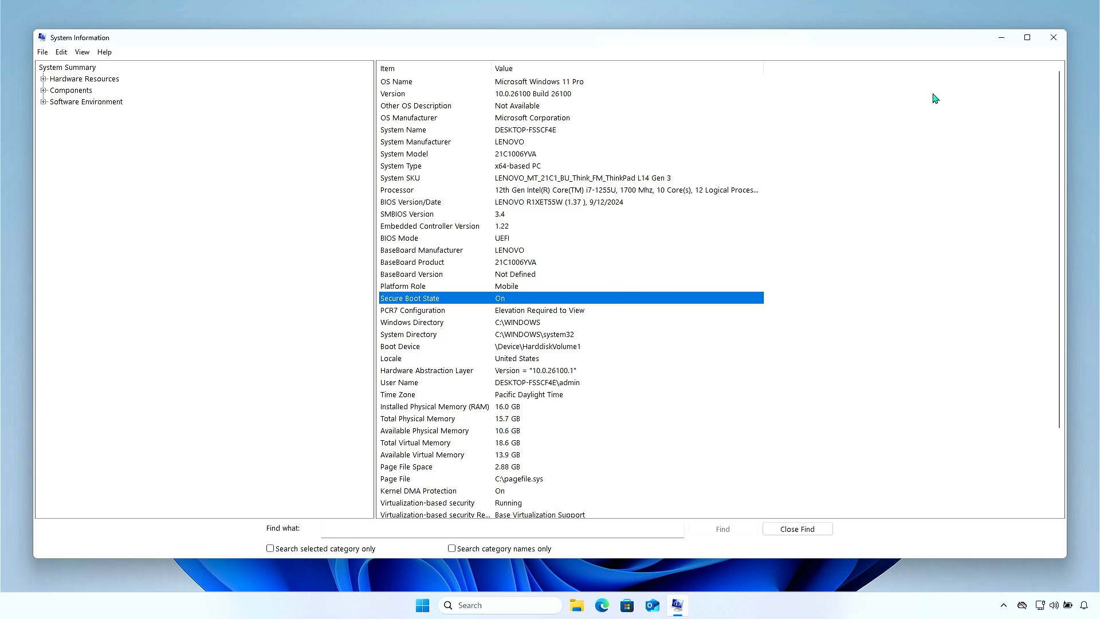
left_click(1027, 37)
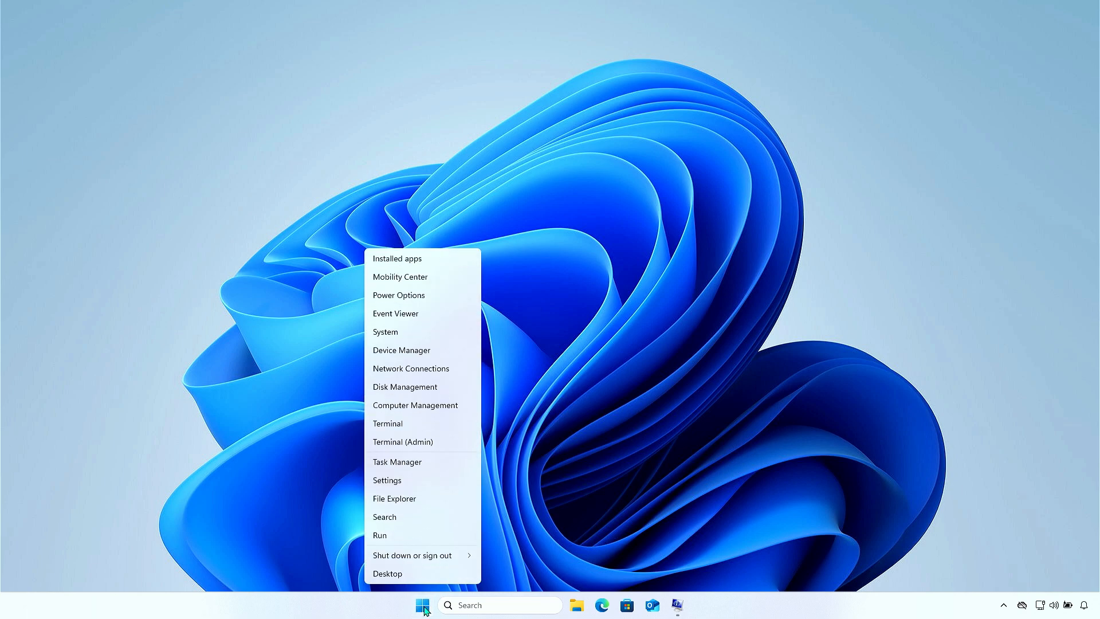
Run Confirm-SecureBootUEFI in an administrator PowerShell, see it return True, then minimize the window
left_click(387, 423)
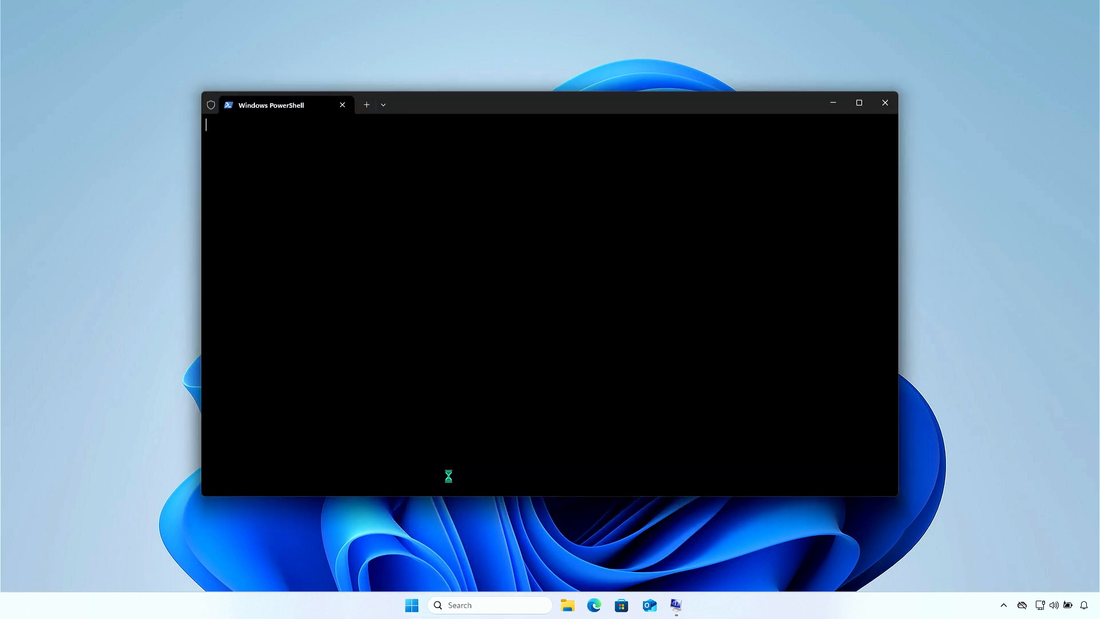
type("Confirm-SecureBootUEFI")
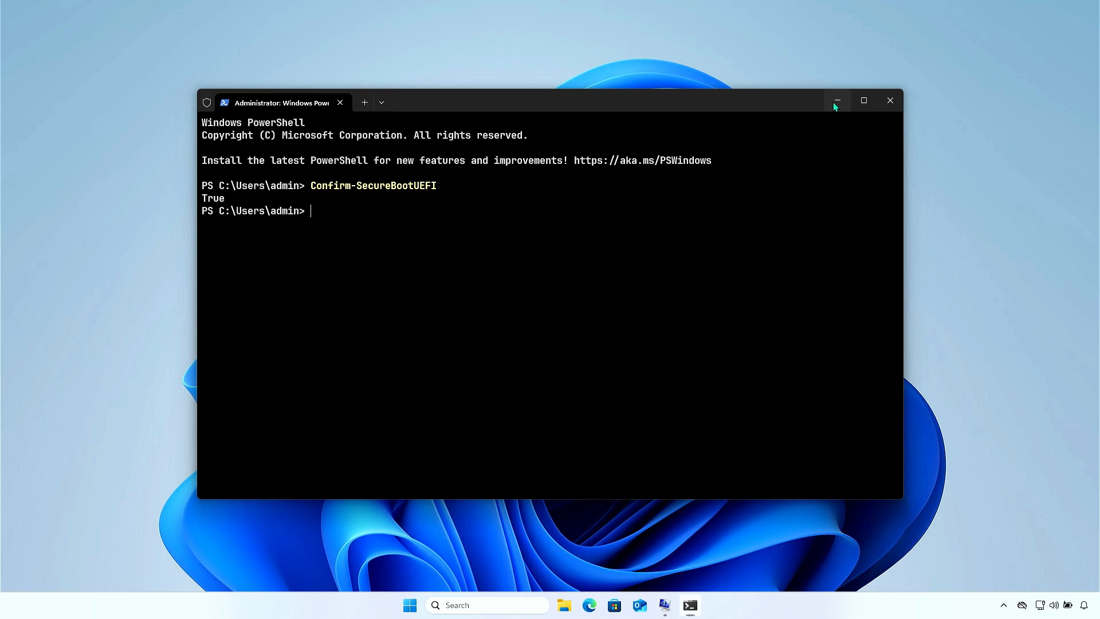
left_click(835, 101)
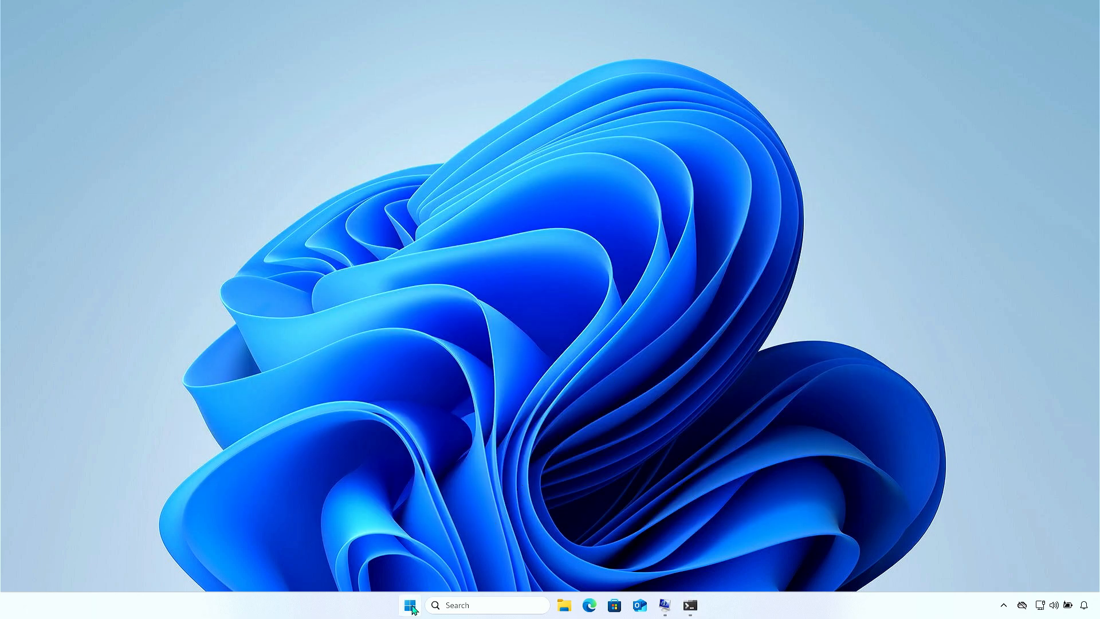
Reach Windows Security's Device security page via Settings > Privacy & security, showing Secure boot on
right_click(410, 605)
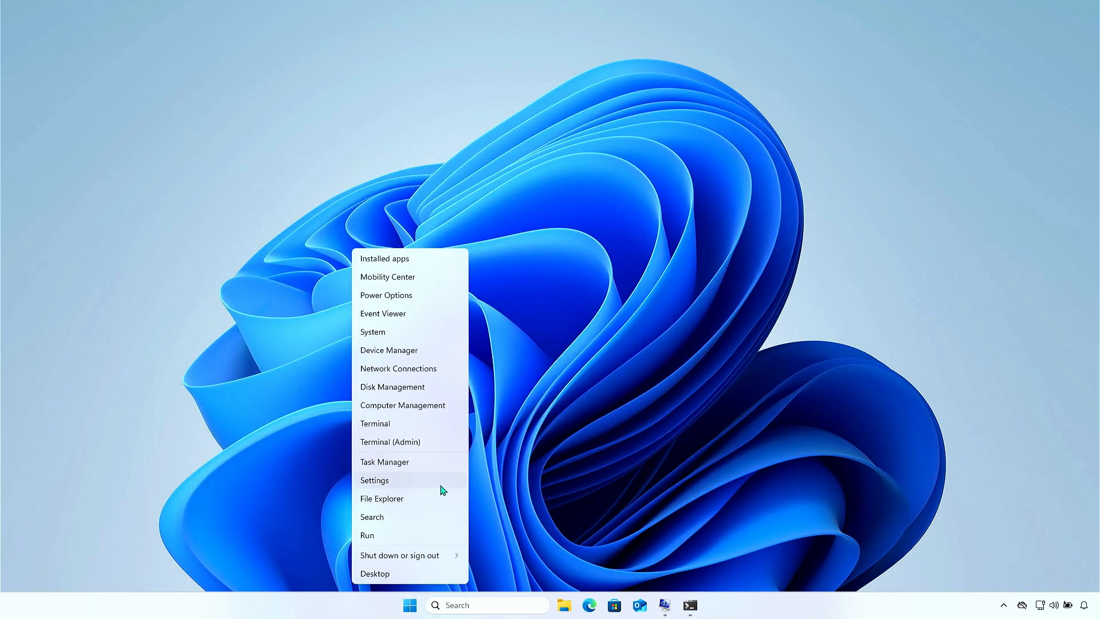
left_click(373, 480)
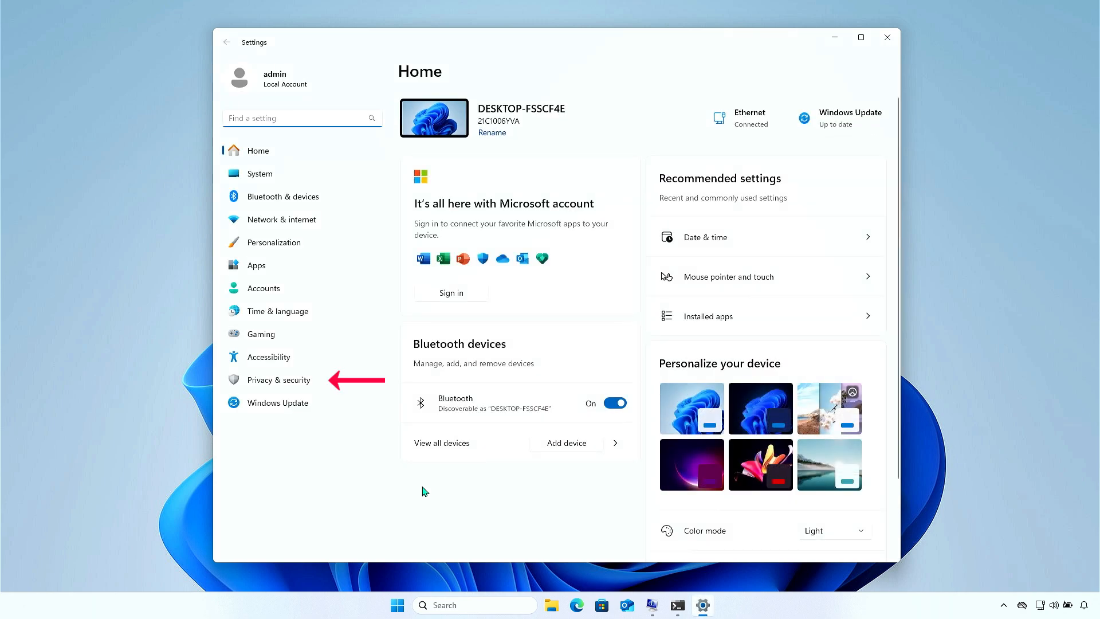
left_click(279, 380)
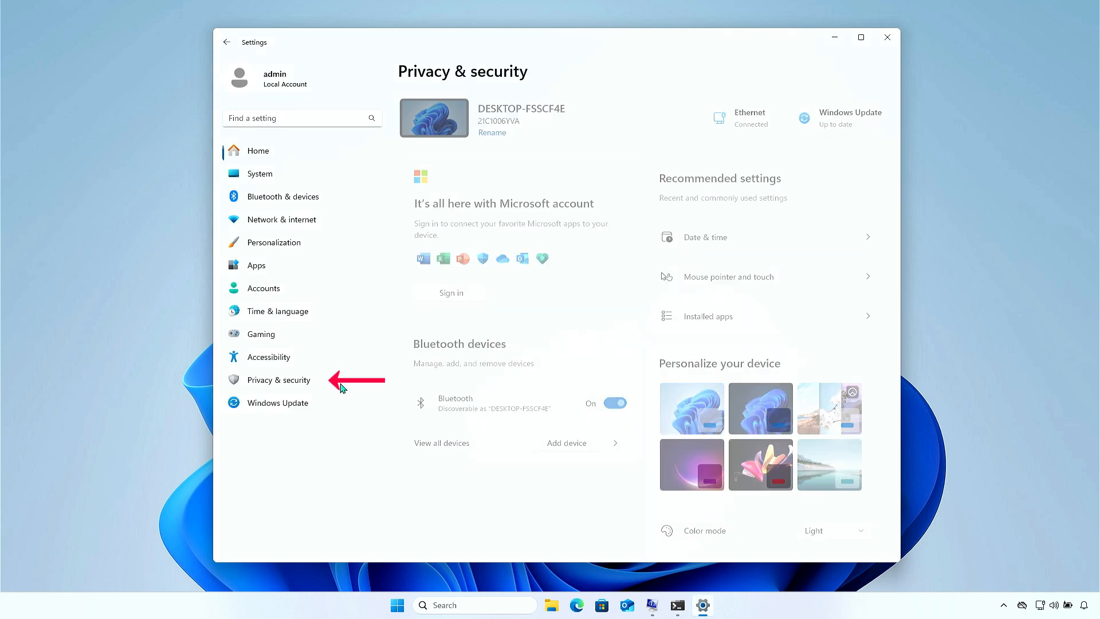
left_click(278, 380)
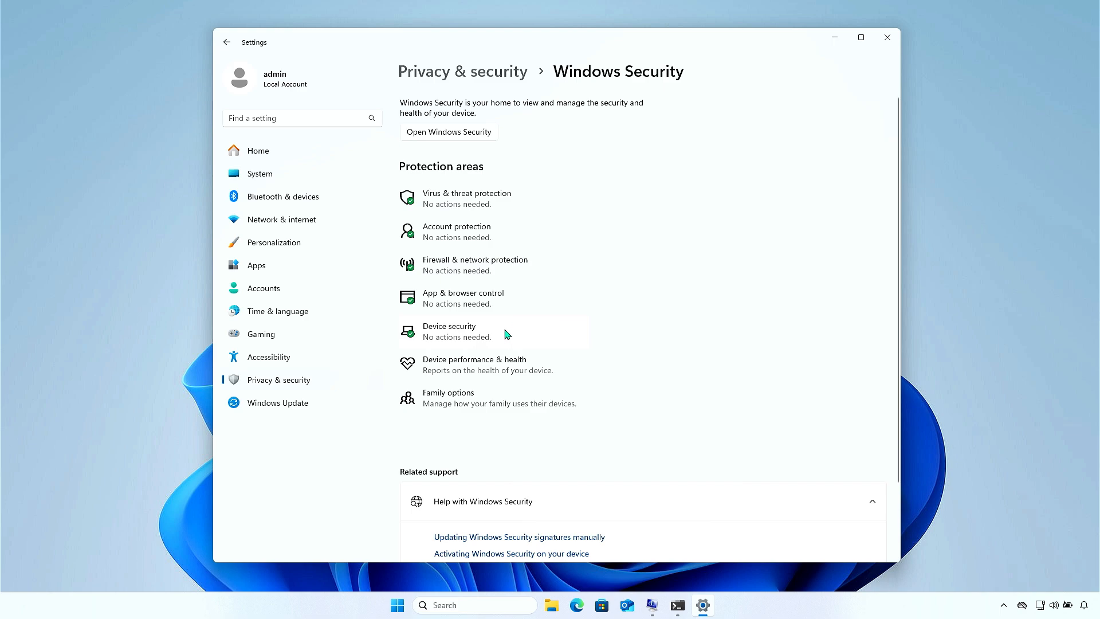
left_click(449, 331)
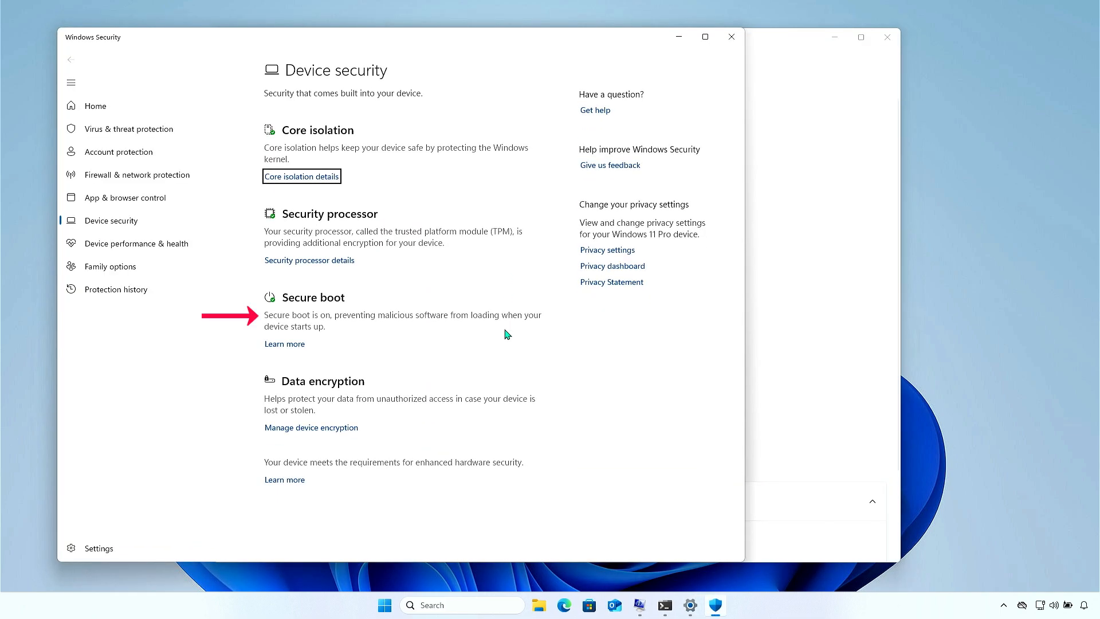
mouse_move(354, 301)
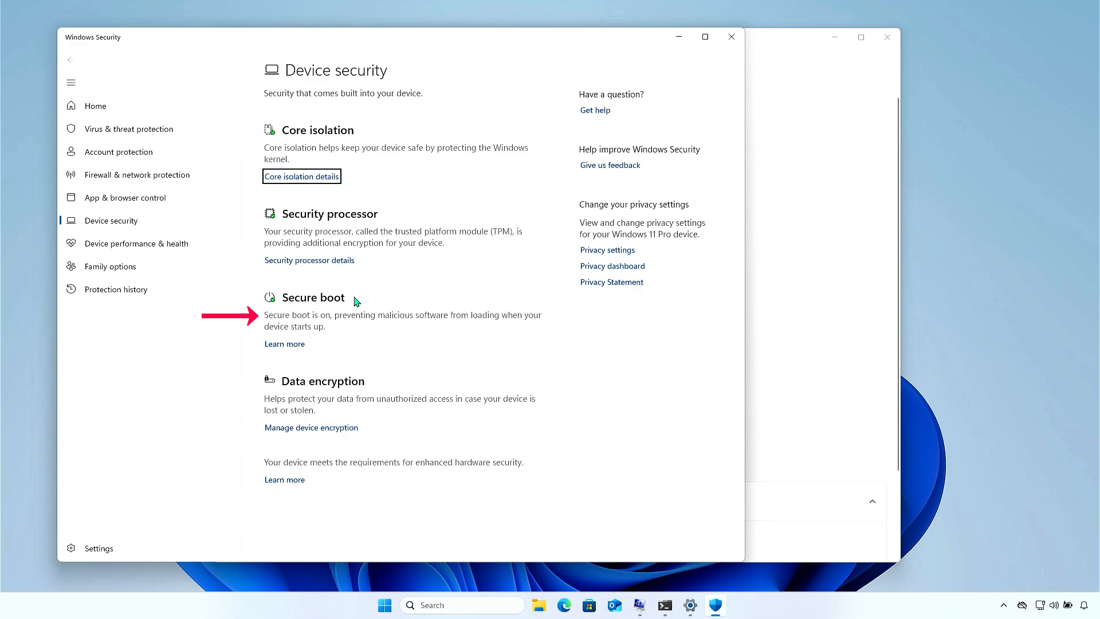